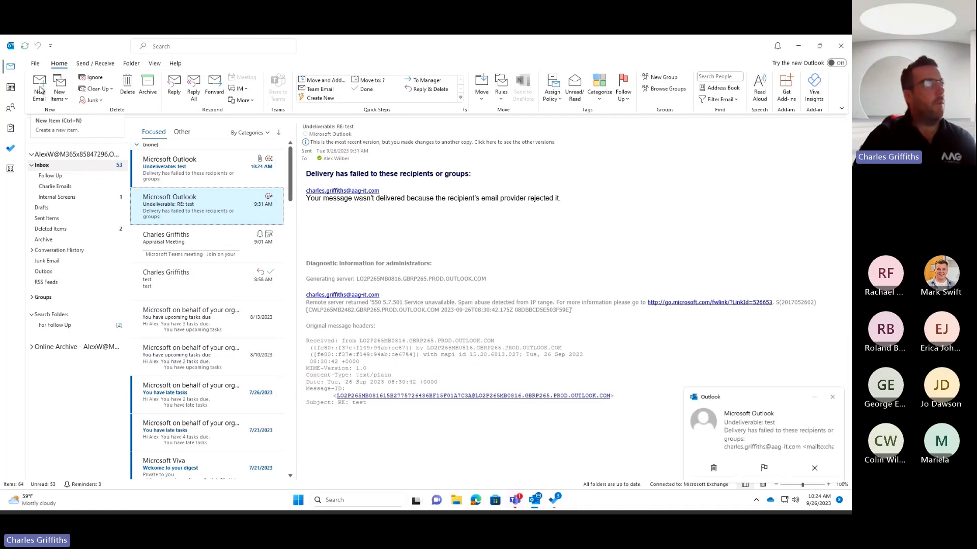
Step: Address a new email to the suggested 'char…' recipient with the subject 'meeting'
click(38, 87)
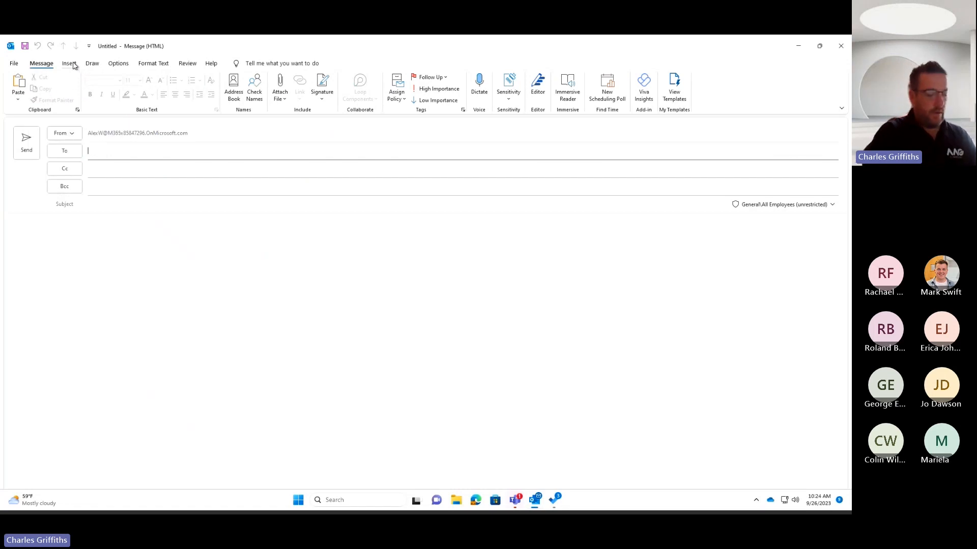
text(char)
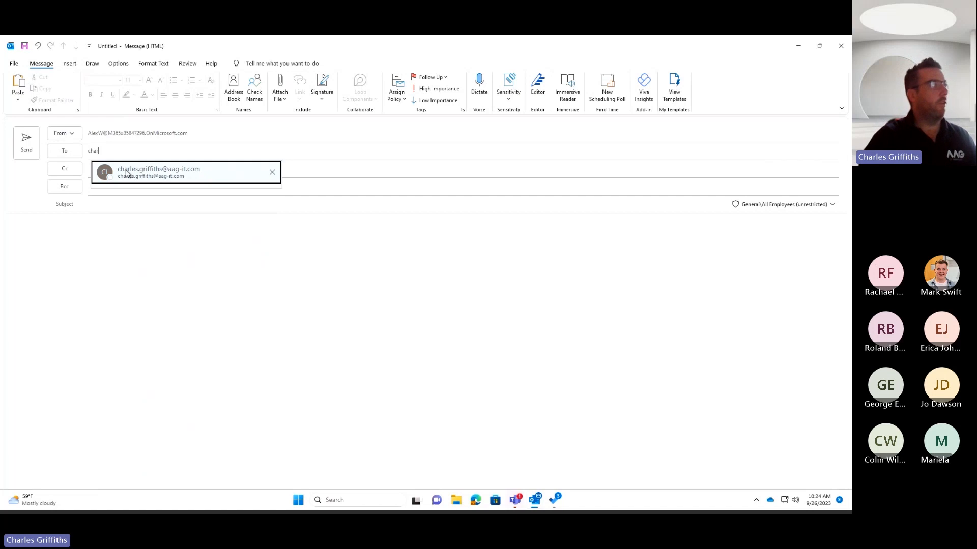
click(158, 172)
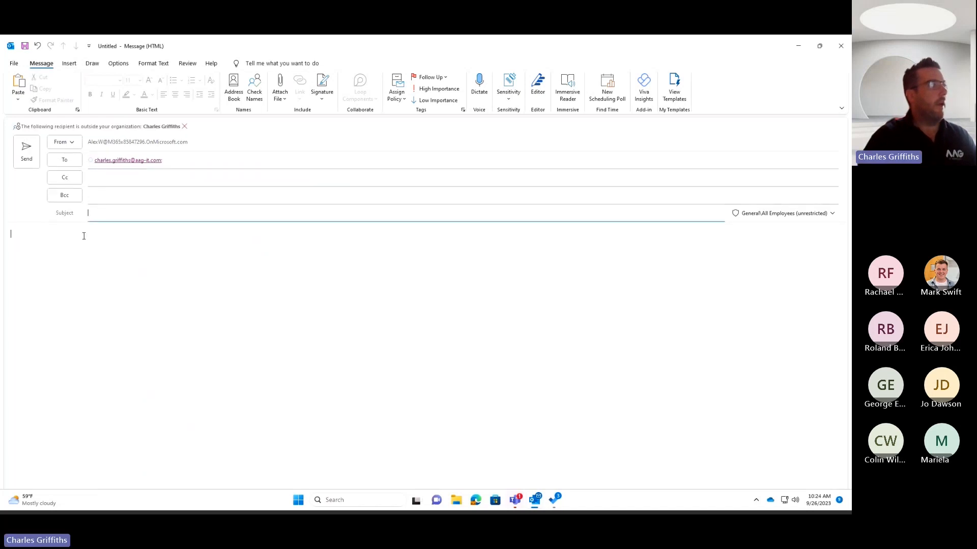
text(m)
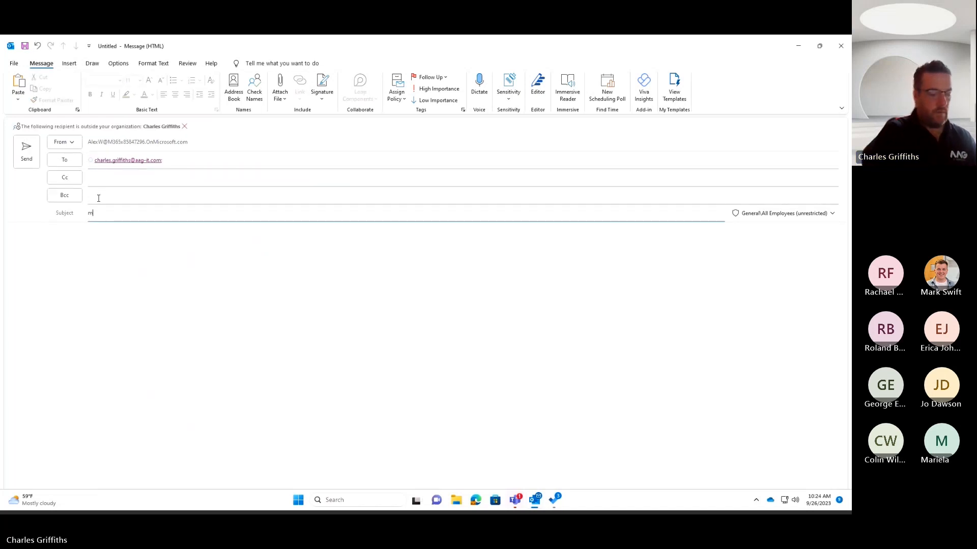
text(eeting)
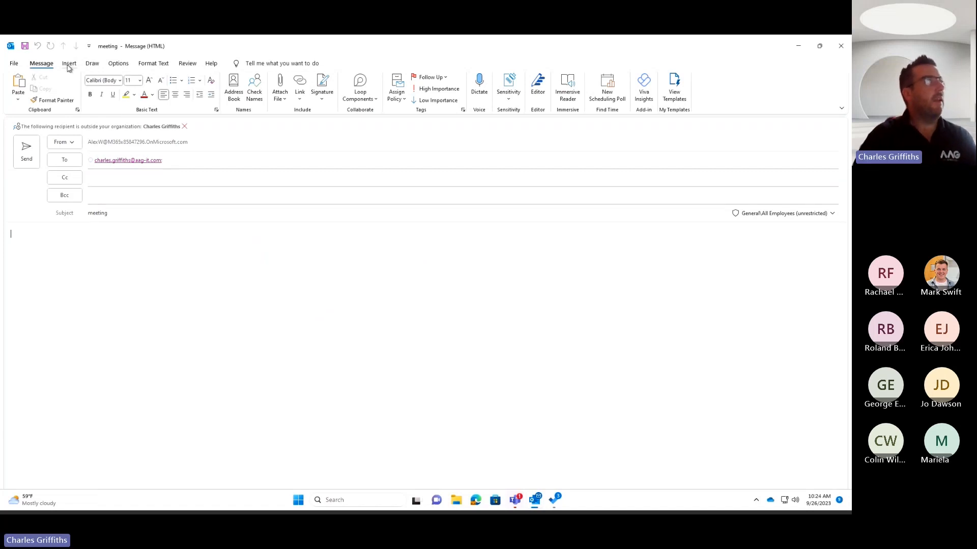
Step: Configure Insert > Calendar to cover the next 7 days with availability-only detail
click(69, 63)
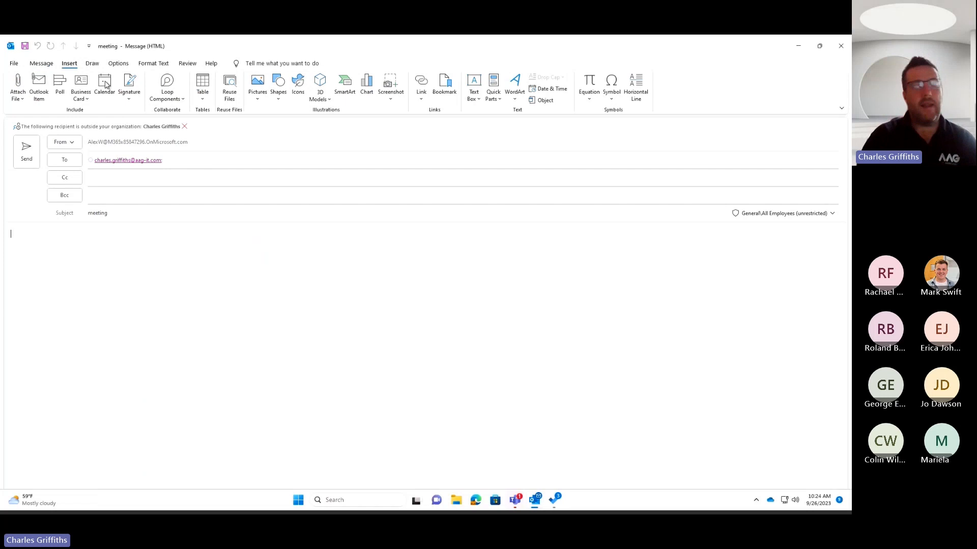
mouse_move(105, 85)
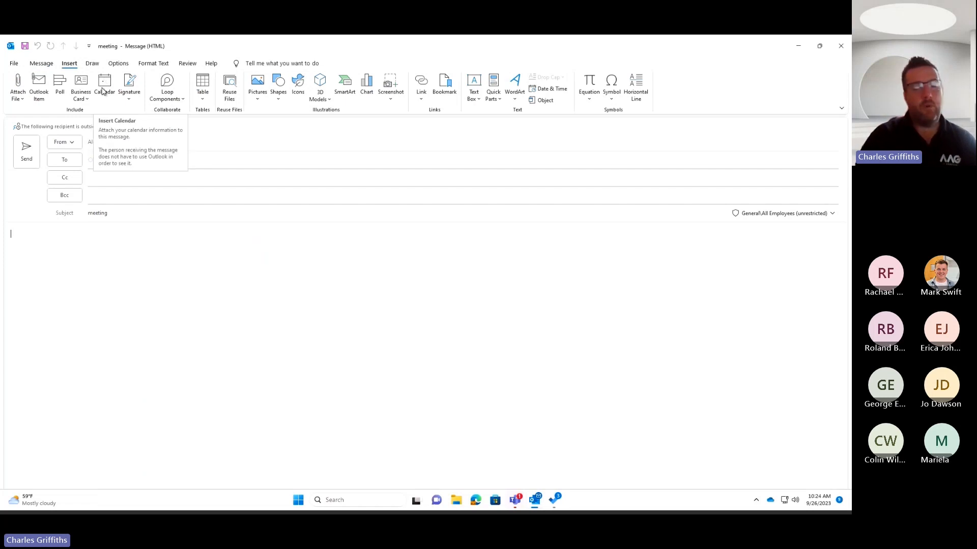
click(103, 87)
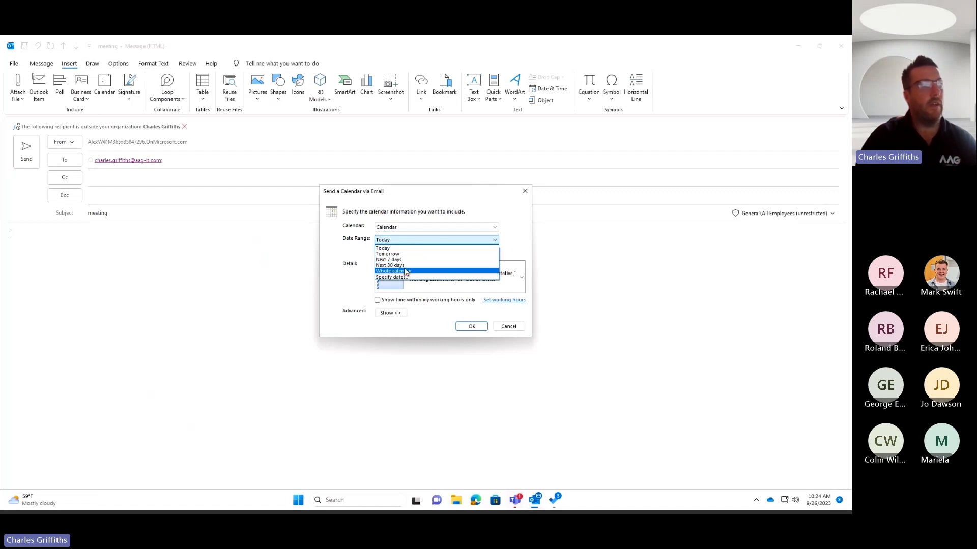
mouse_move(388, 260)
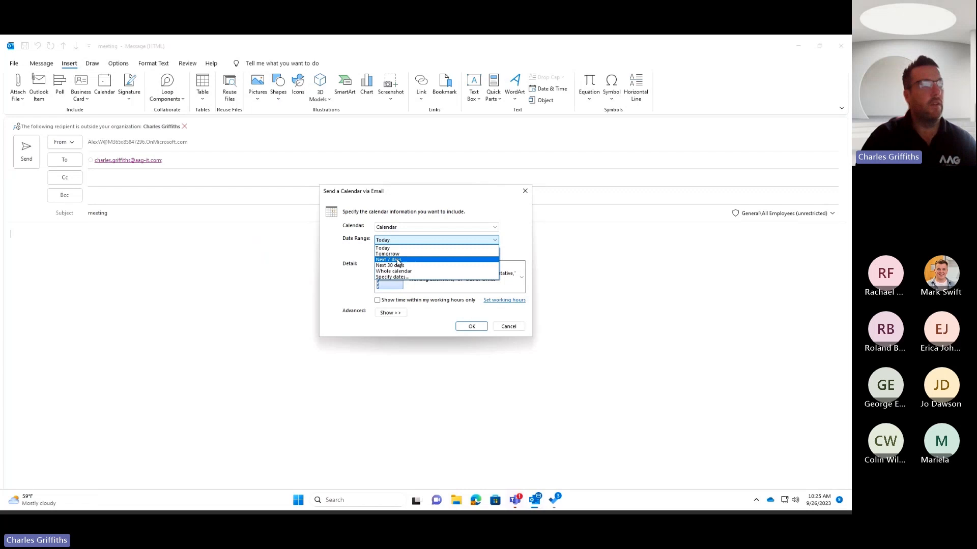
click(388, 260)
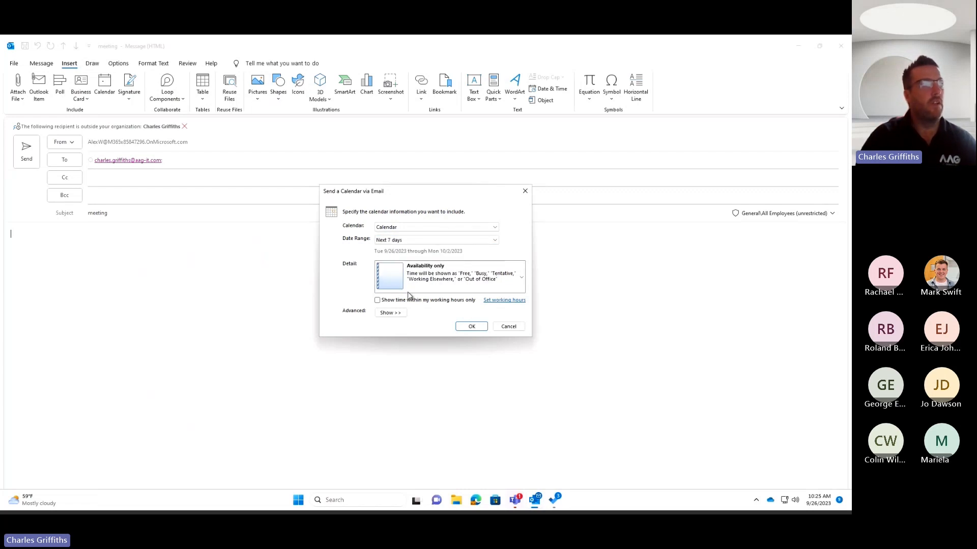
click(435, 227)
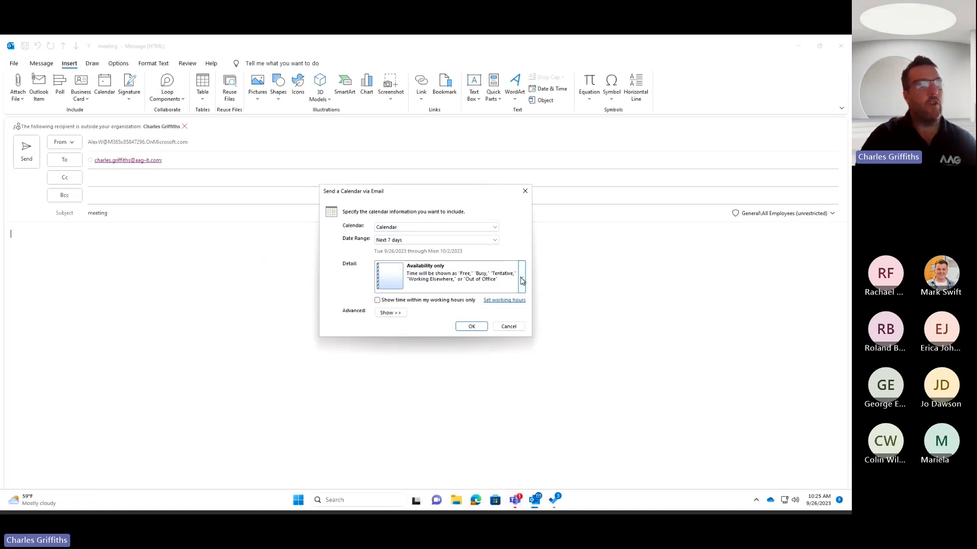
click(521, 277)
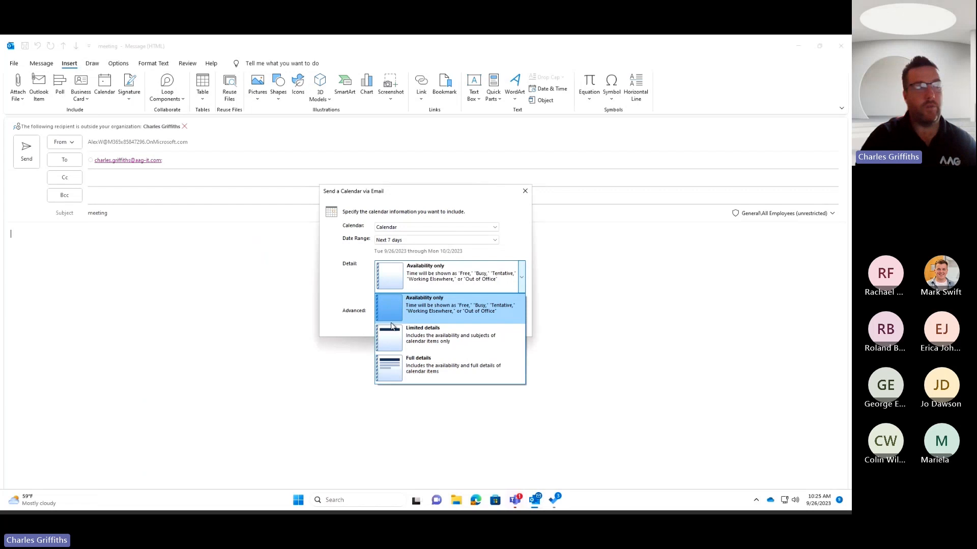
click(449, 304)
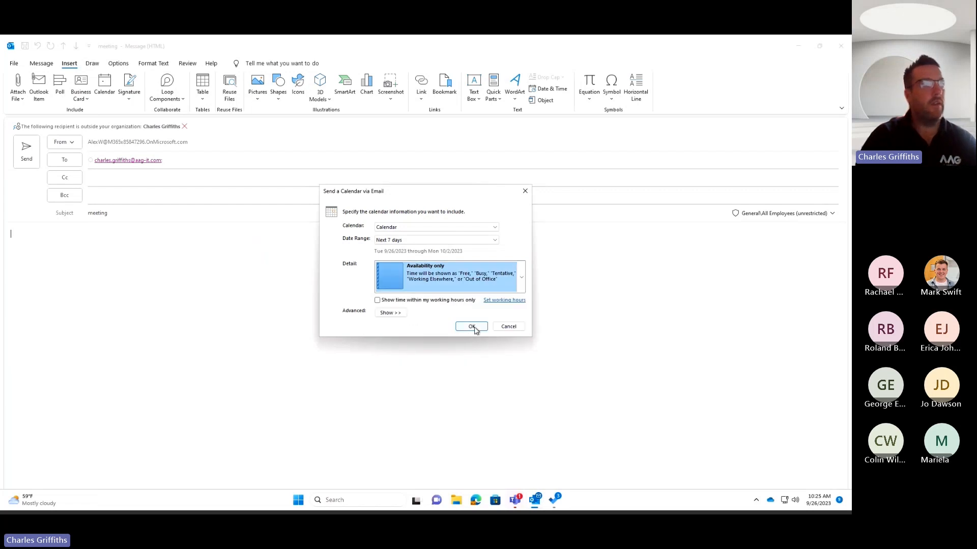
Step: Insert the 7-day free/tentative calendar summary and attachment, then scroll through it
click(470, 325)
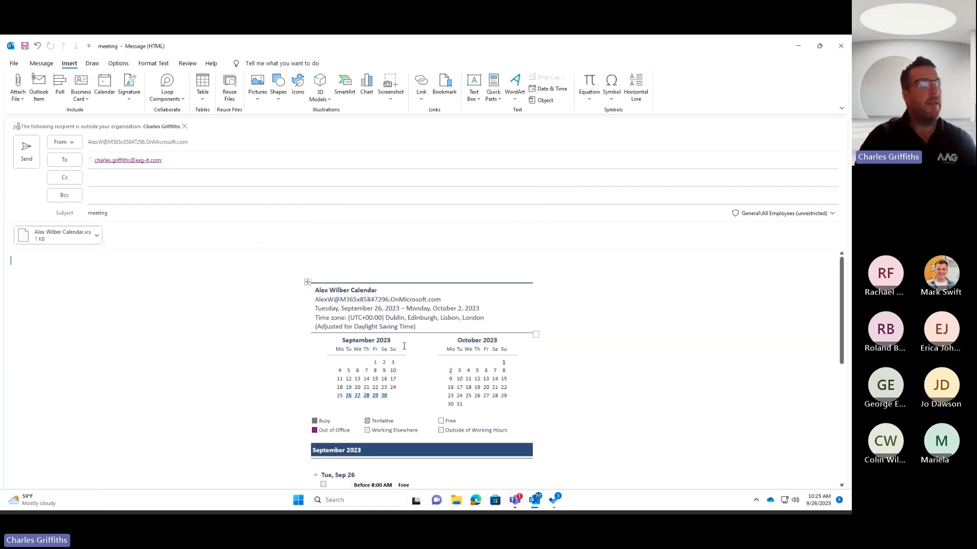
scroll(down, 3)
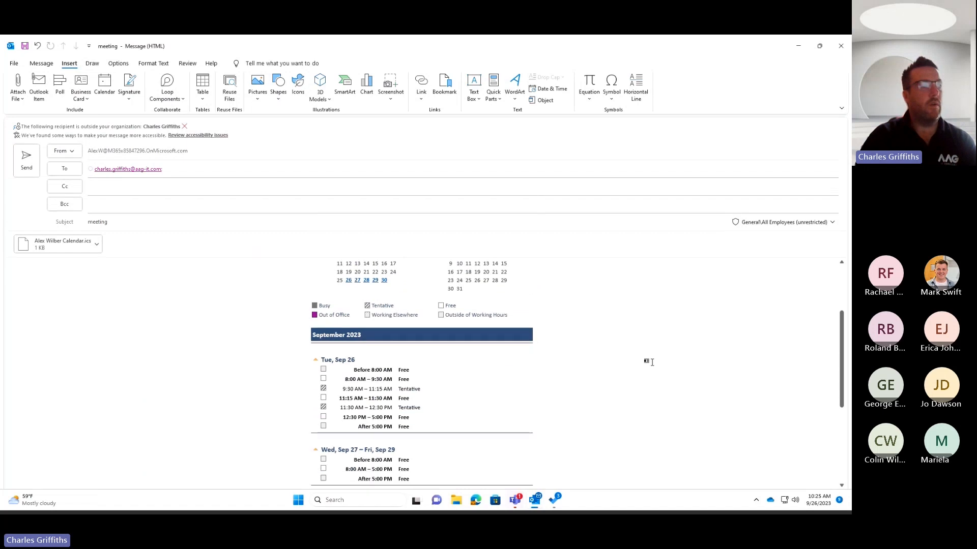
scroll(down, 3)
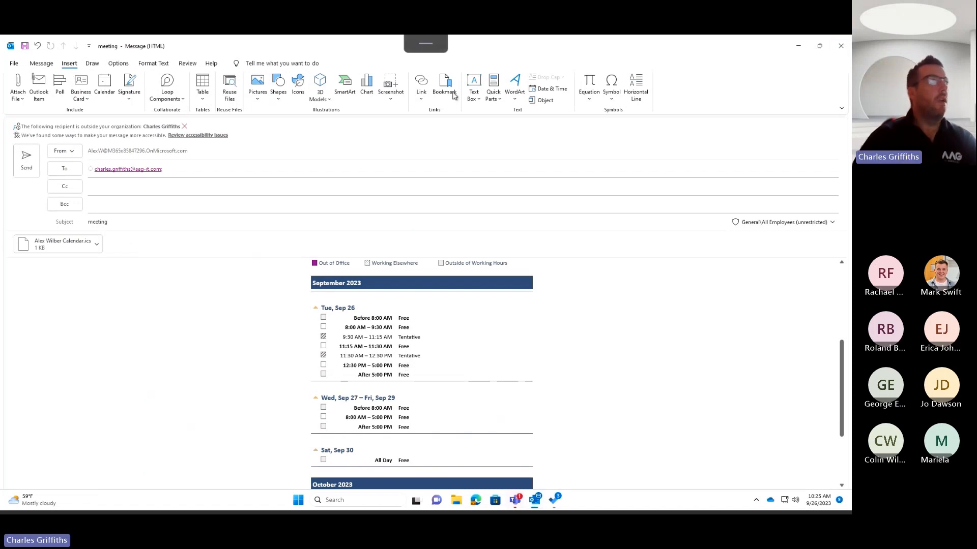
mouse_move(841, 46)
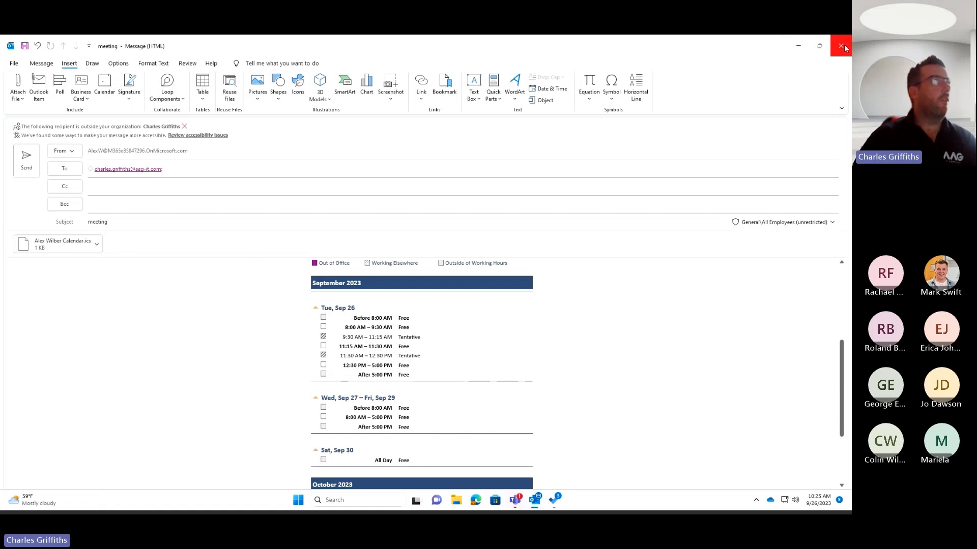
click(840, 45)
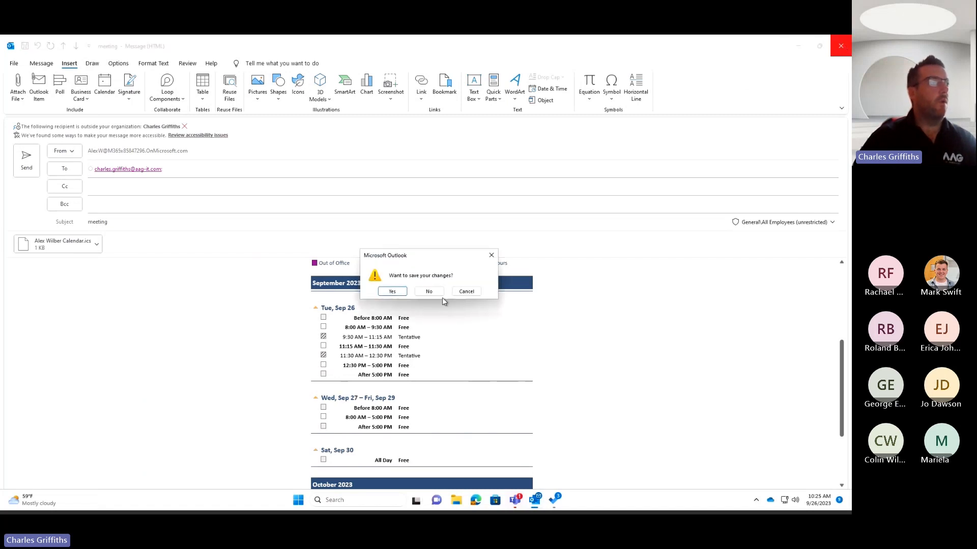
click(428, 291)
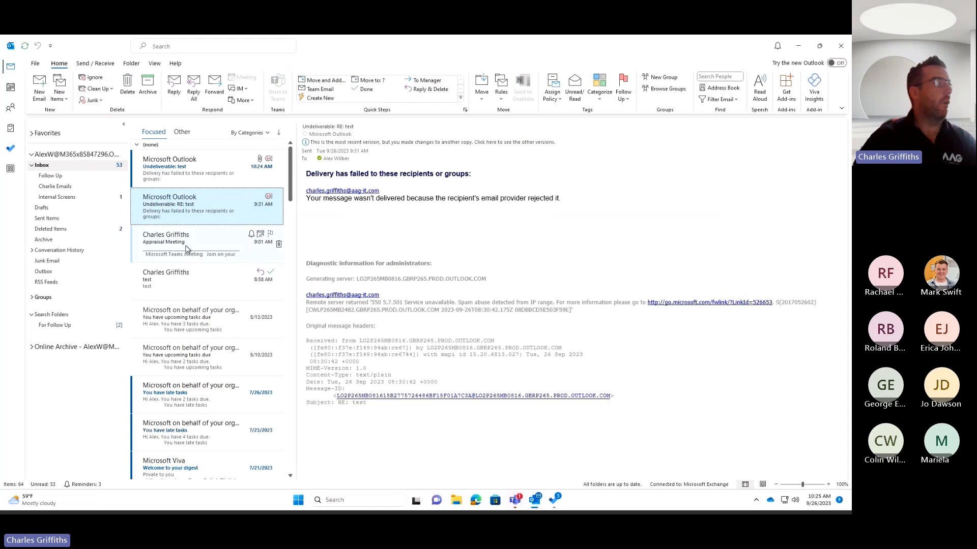
click(186, 242)
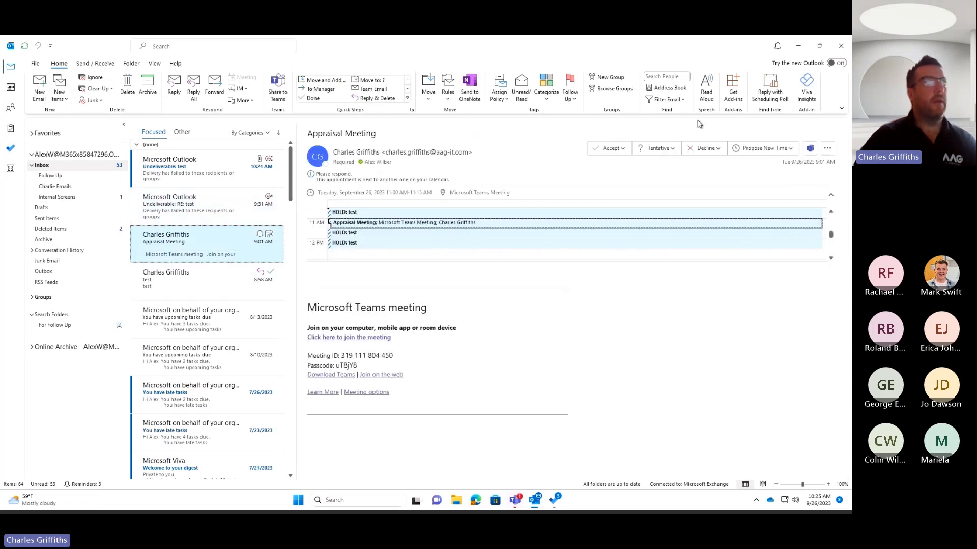
mouse_move(791, 128)
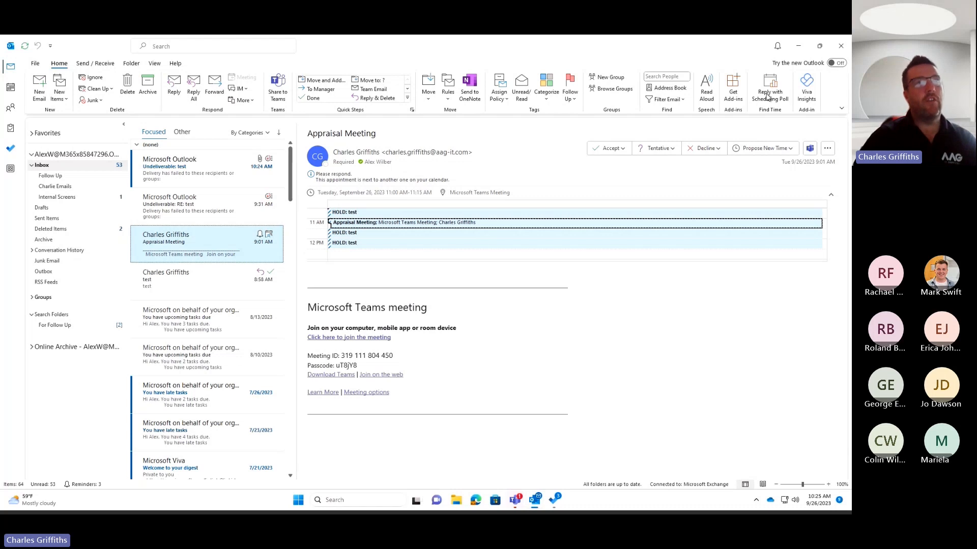
mouse_move(770, 87)
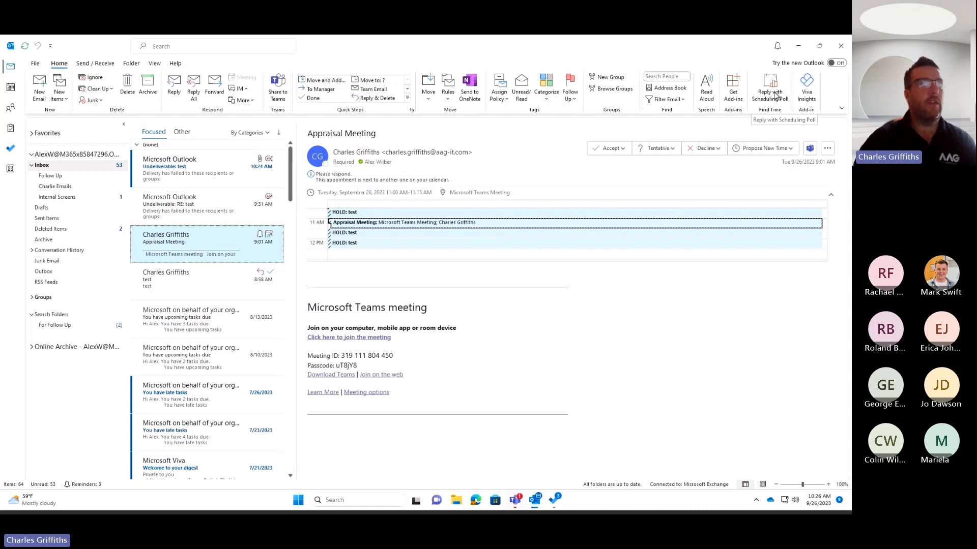
Step: Start a scheduling poll reply and search 'sheffield' for the UTC+00:00 time zone
click(768, 87)
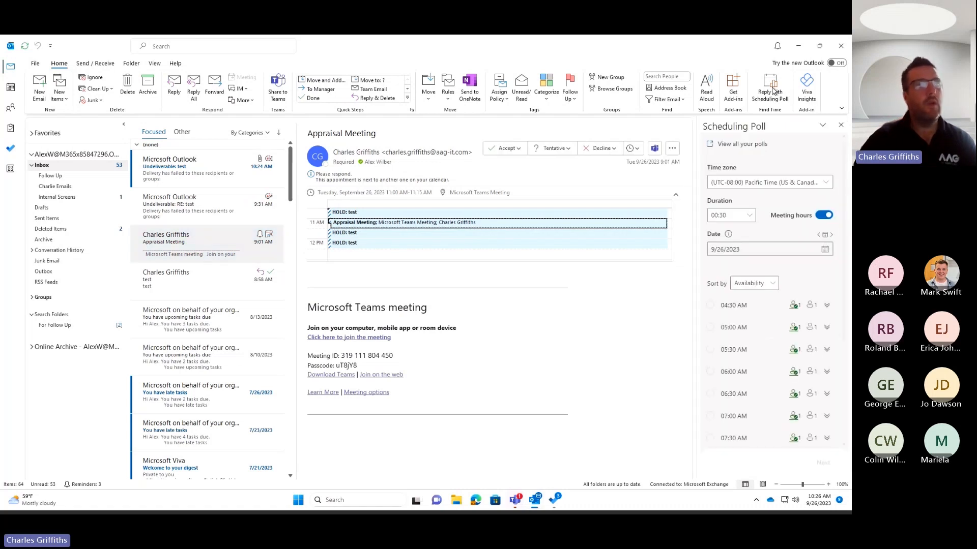
mouse_move(763, 327)
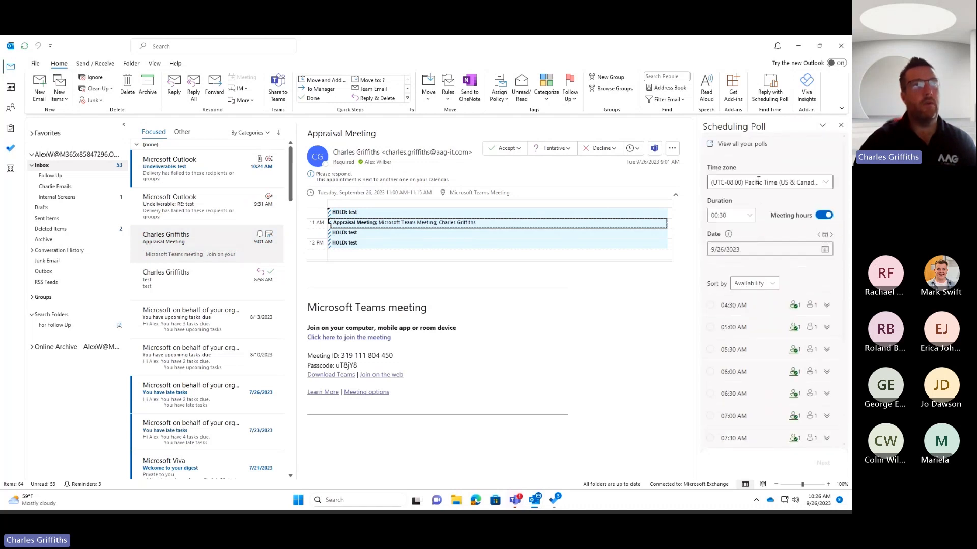
click(769, 182)
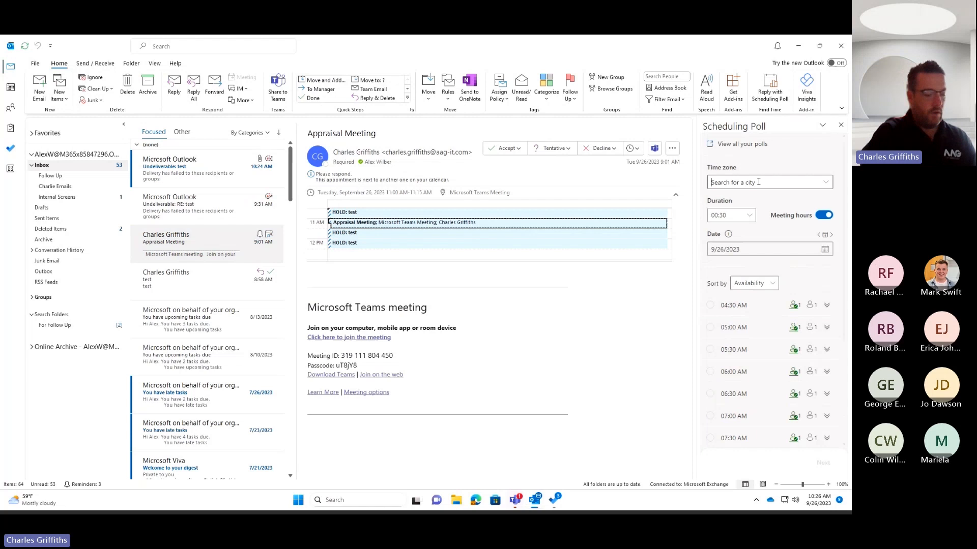
text(sheffield)
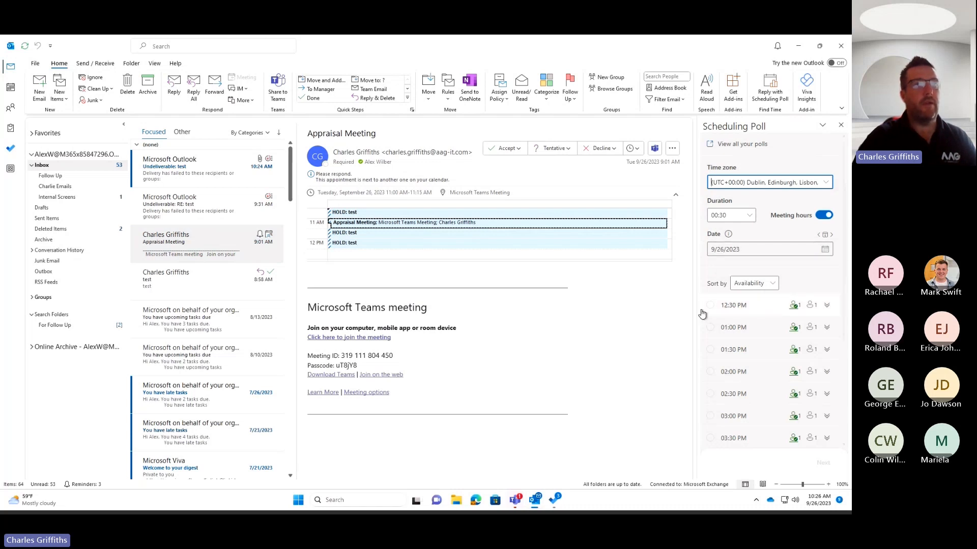
Step: Select the 12:30, 1:30, 2:30 and 3:30 PM 30-minute slots
click(709, 305)
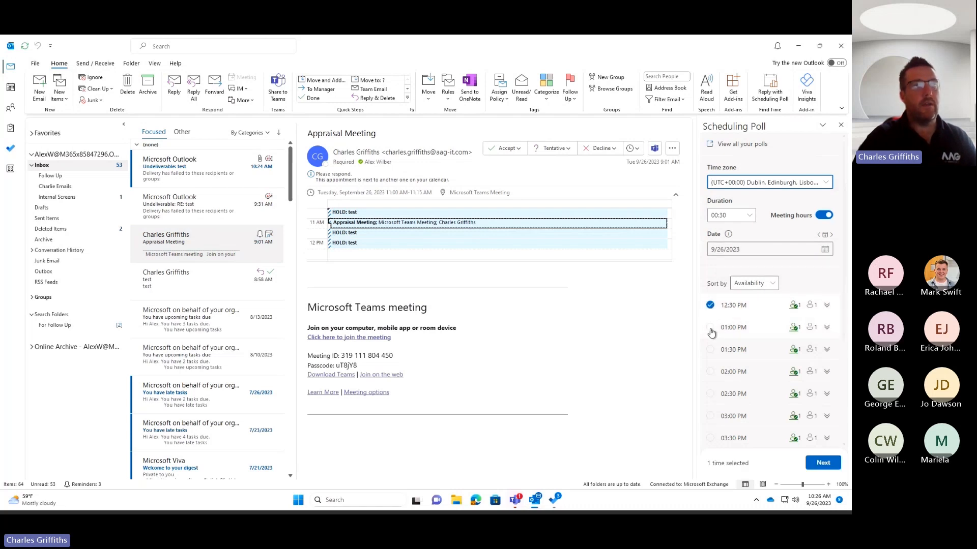
click(709, 349)
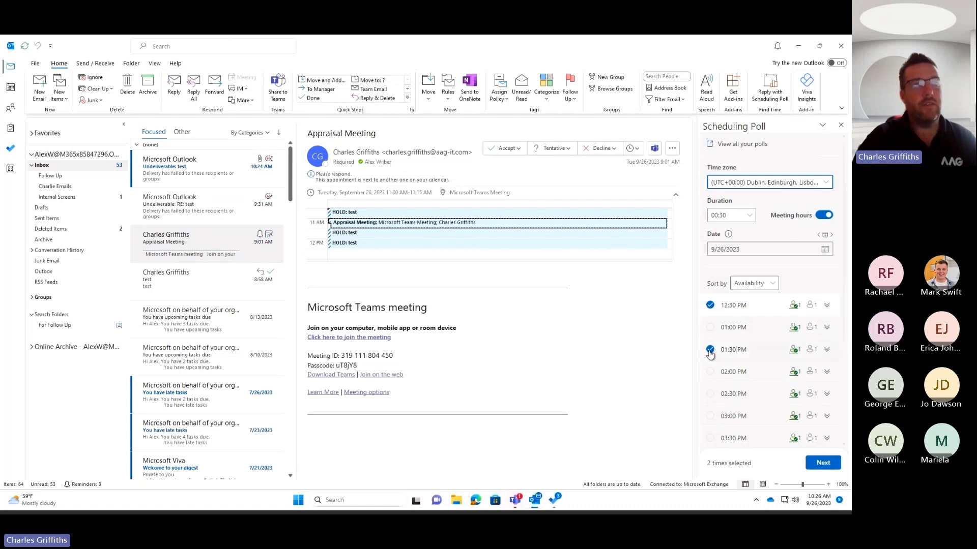
click(710, 394)
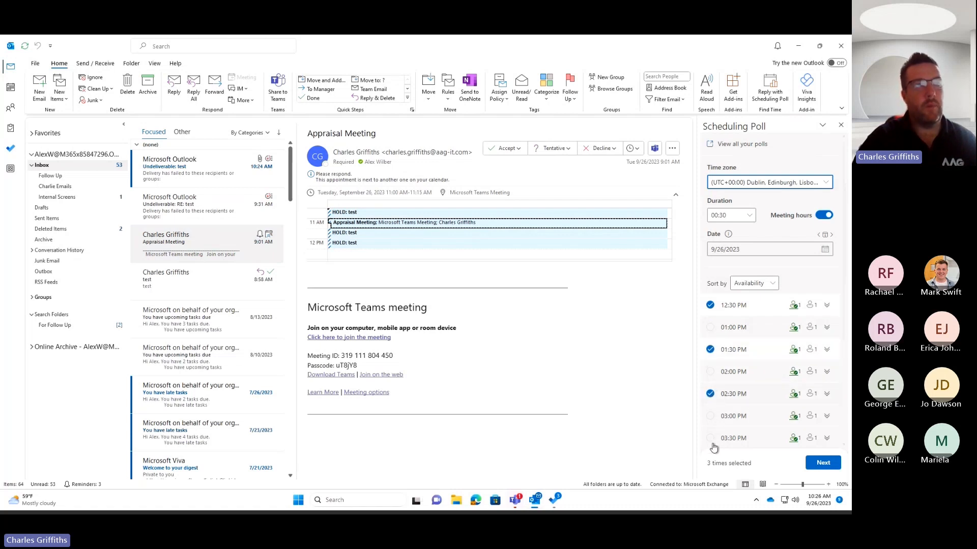
click(710, 438)
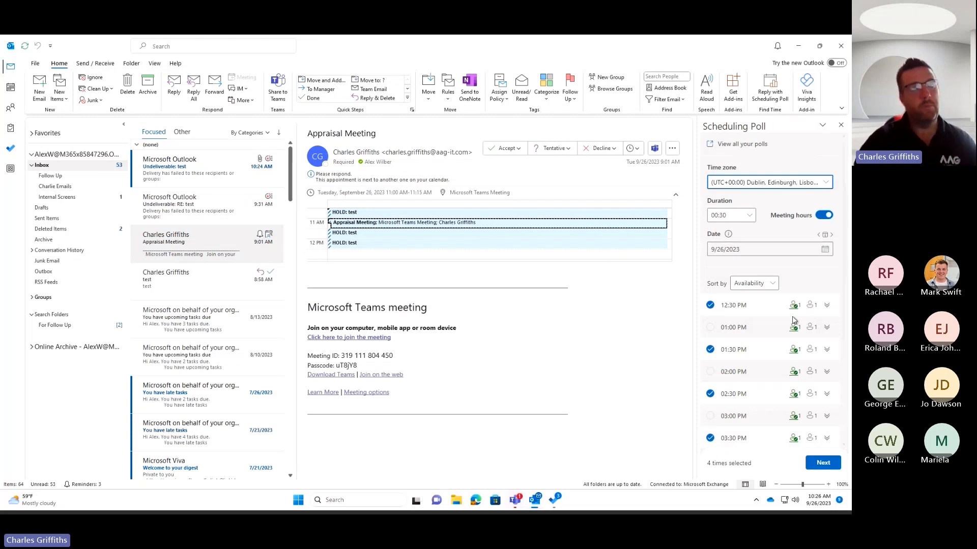
scroll(down, 3)
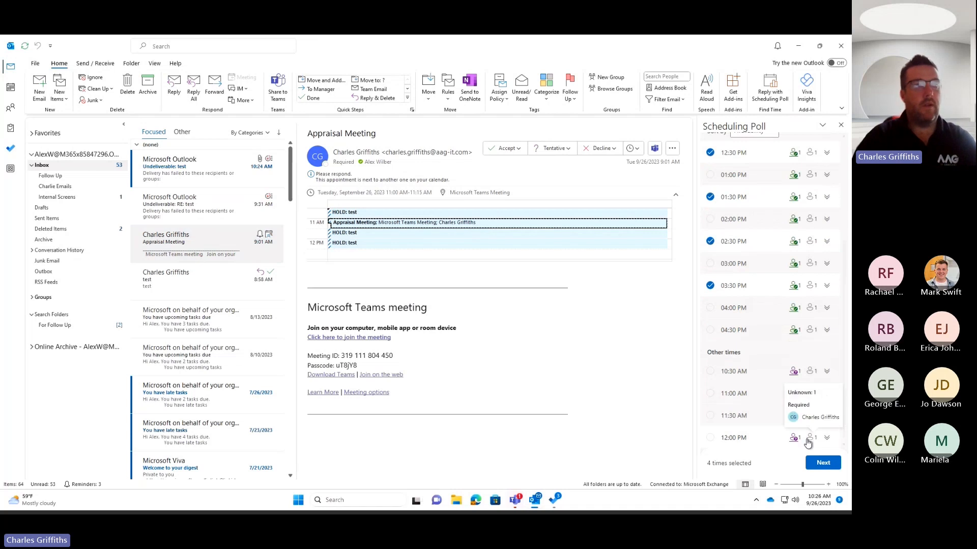
Step: Continue to the Tuesday September 26 time review with the Teams meeting option on
click(822, 463)
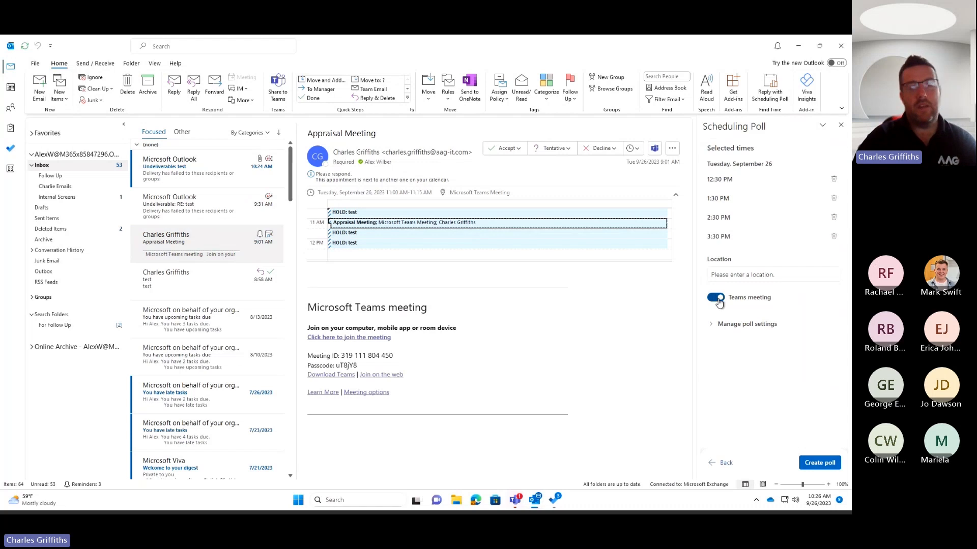
click(772, 275)
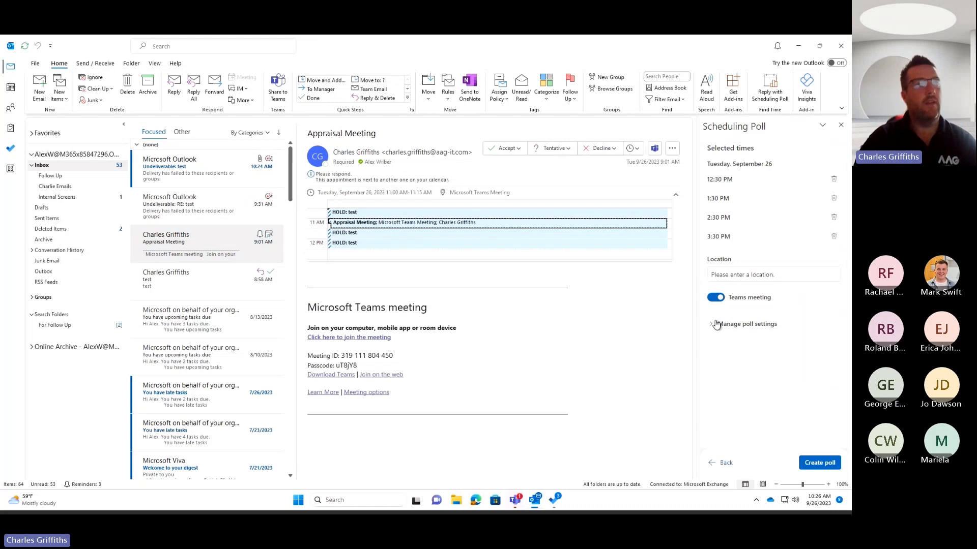
Step: Expand Manage poll settings and leave Lock poll for attendees unchecked
click(710, 324)
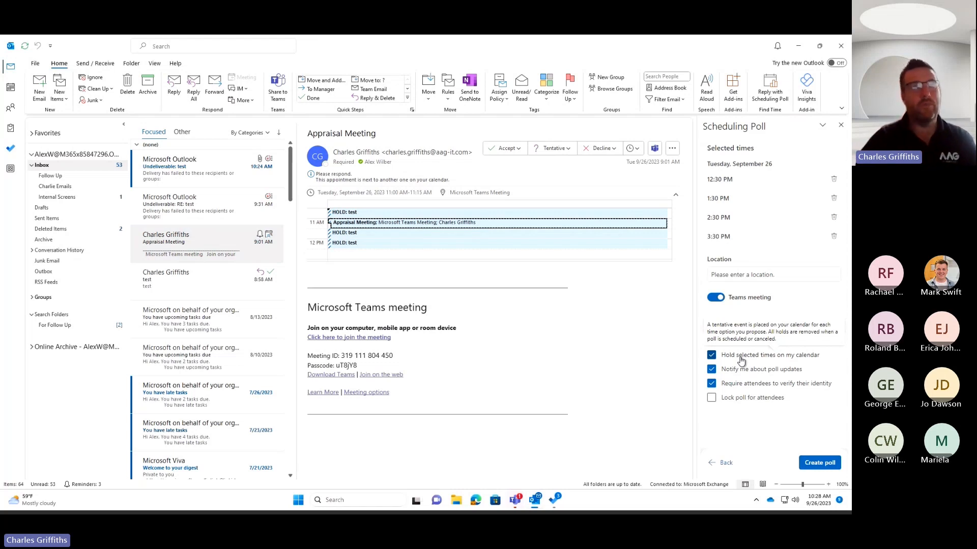
click(746, 323)
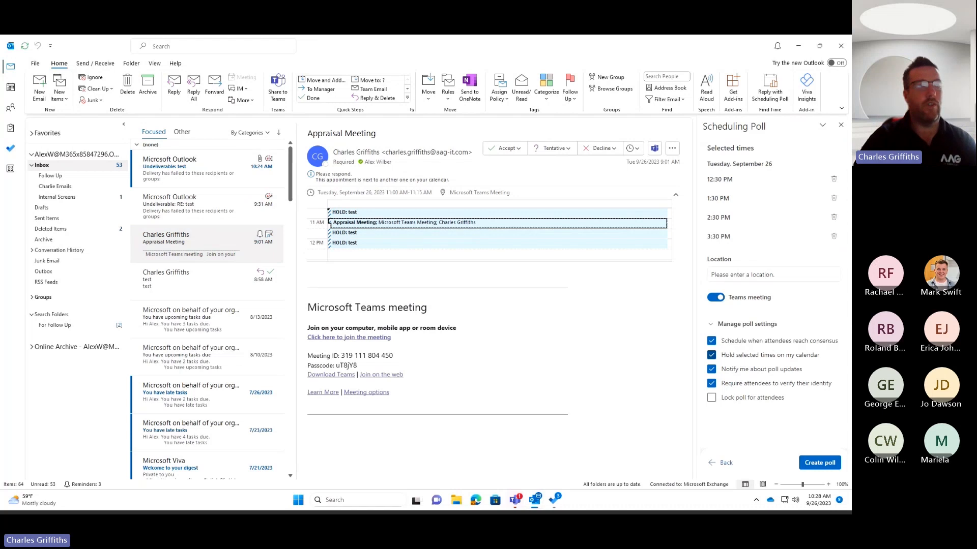
Step: Create the poll in the Appraisal Meeting reply, then close the draft without saving
click(819, 462)
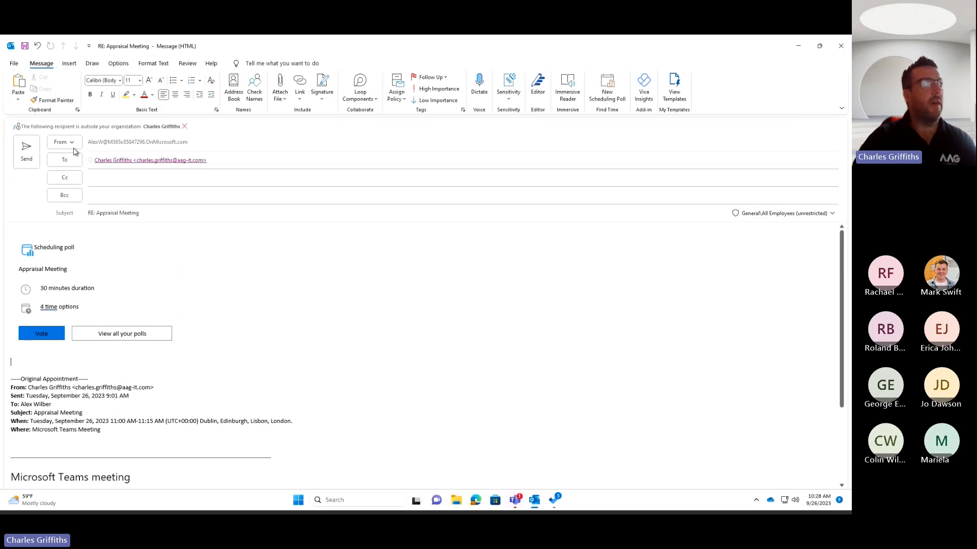
mouse_move(55, 154)
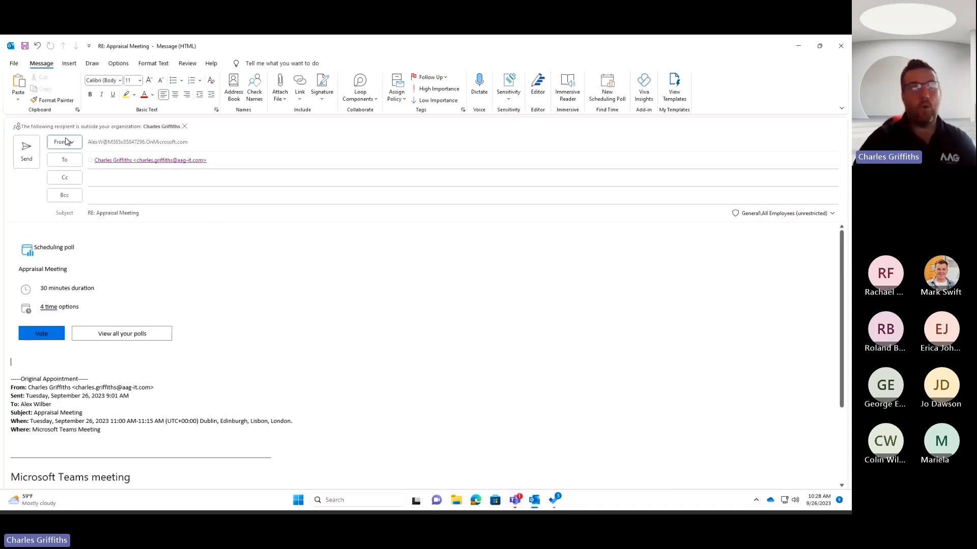
mouse_move(840, 45)
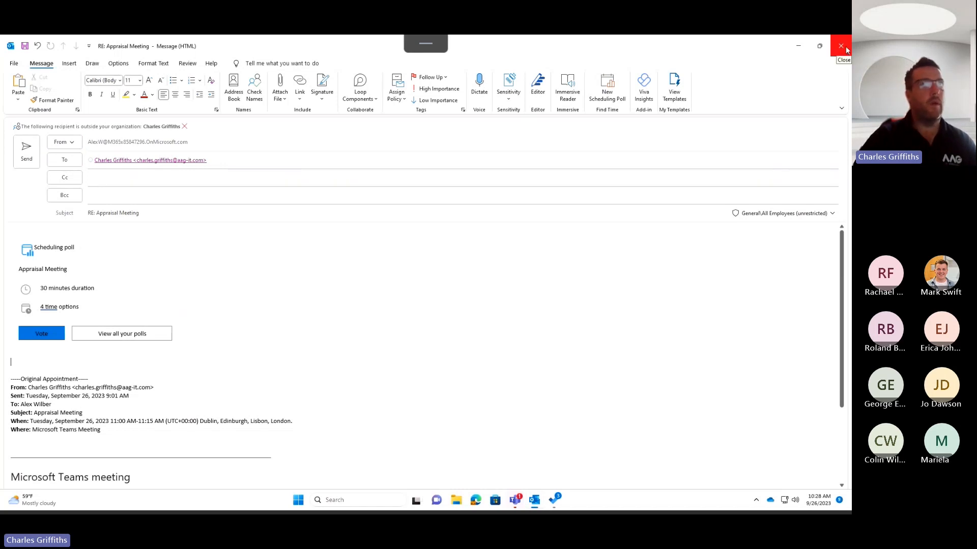
click(841, 45)
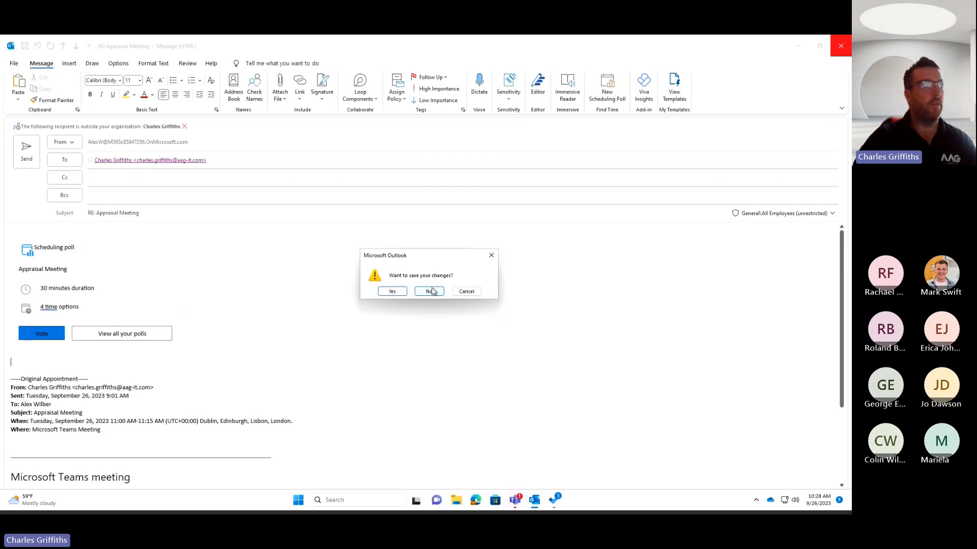
click(428, 291)
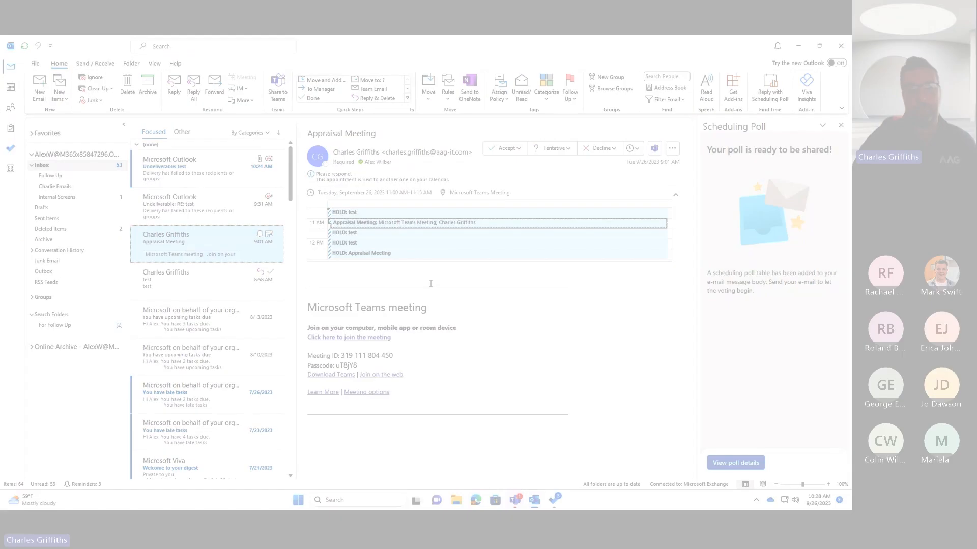